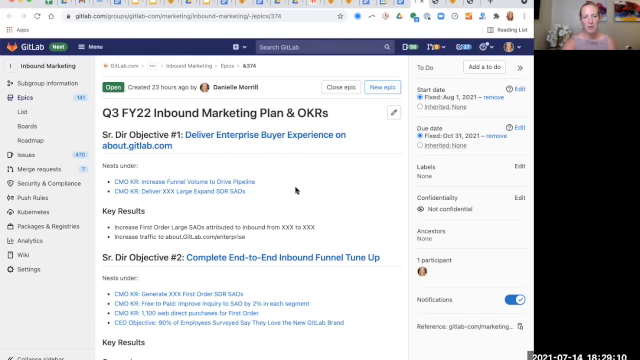
scroll("down", 3)
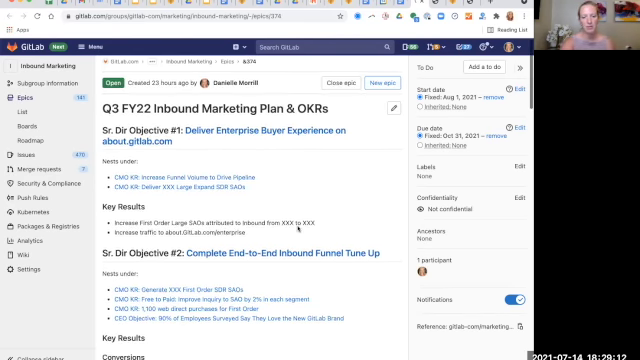
scroll("down", 3)
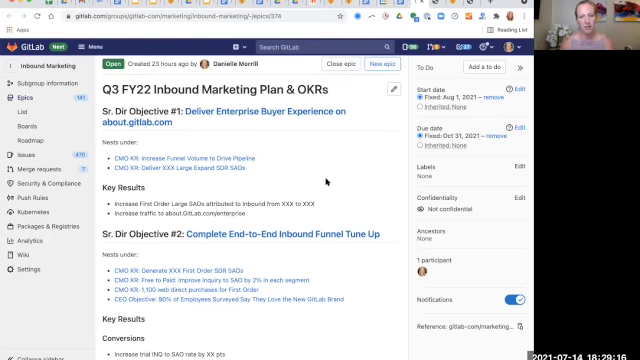
scroll("down", 3)
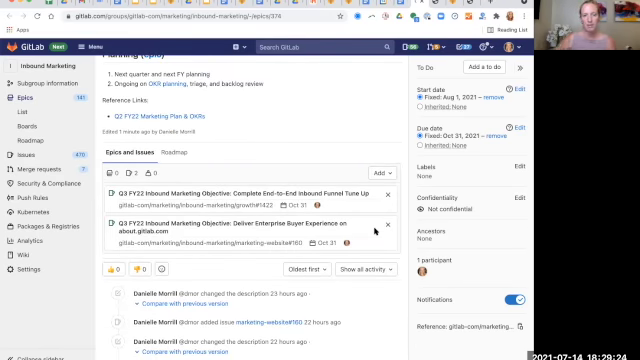
scroll("down", 3)
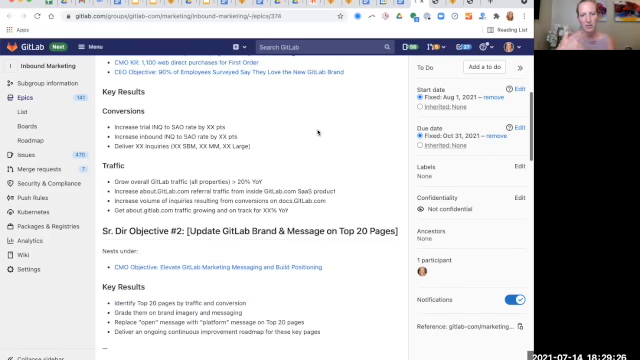
scroll("up", 3)
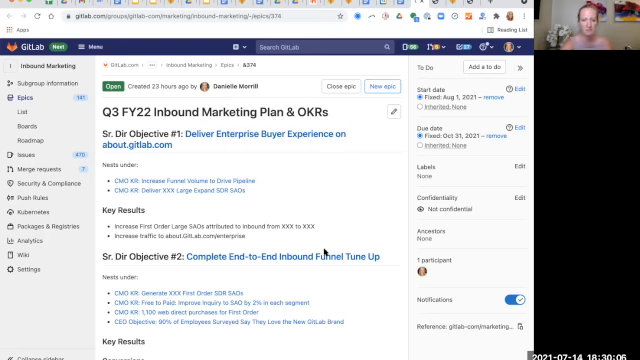
scroll("down", 3)
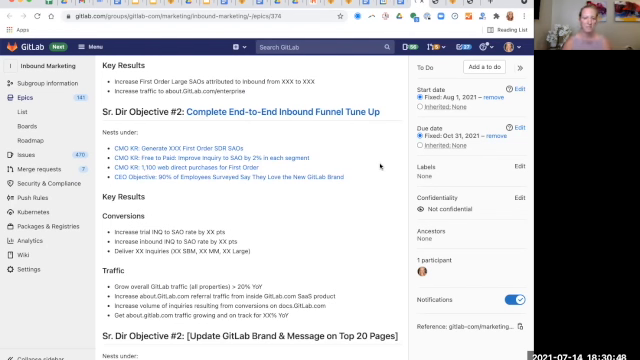
scroll("down", 3)
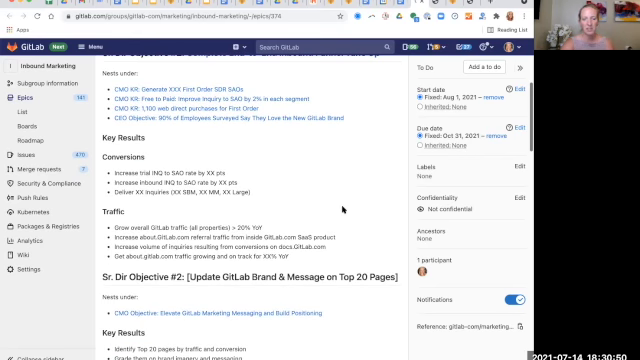
scroll("down", 3)
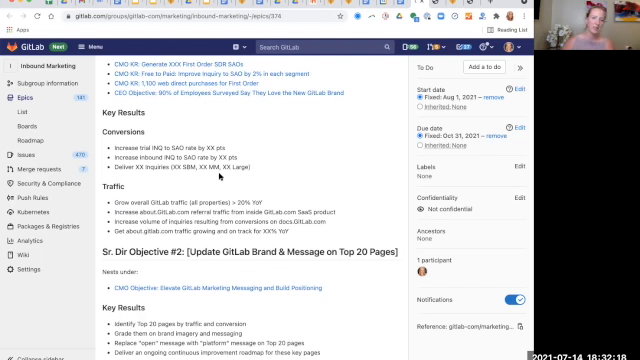
scroll("down", 3)
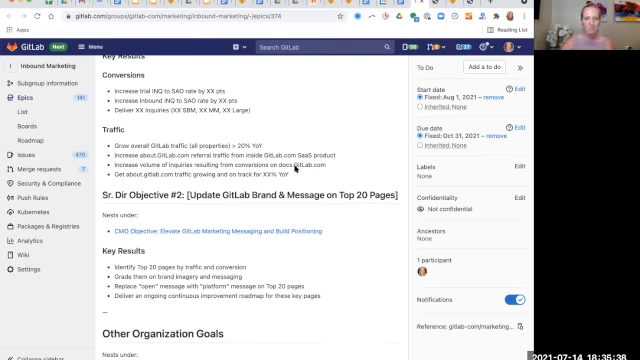
scroll("down", 3)
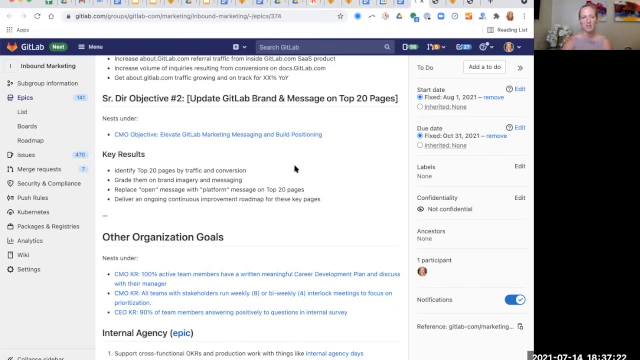
scroll("down", 3)
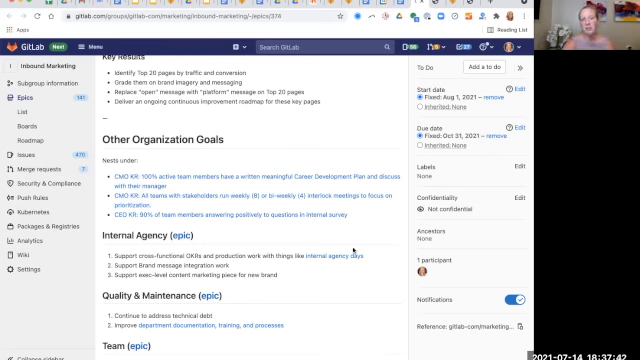
scroll("down", 3)
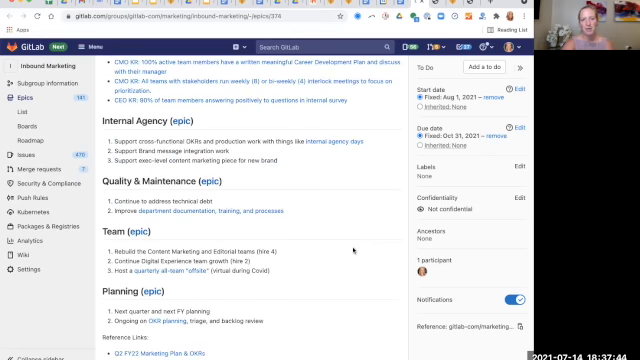